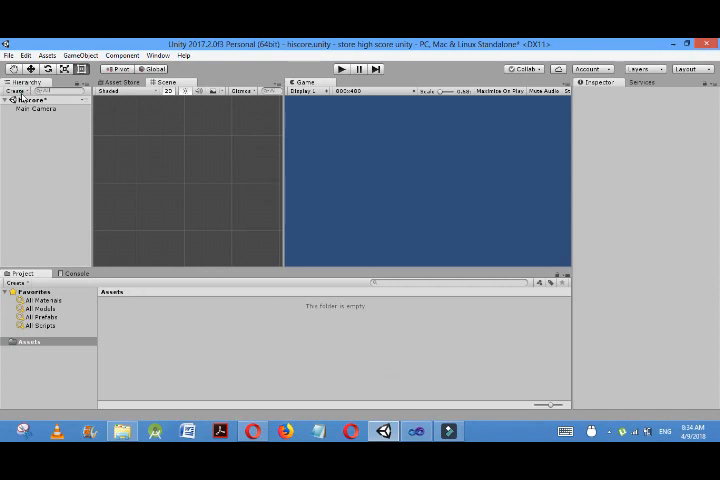
Add two UI Text objects, Text and Text (1), under a new Canvas
left_click(17, 93)
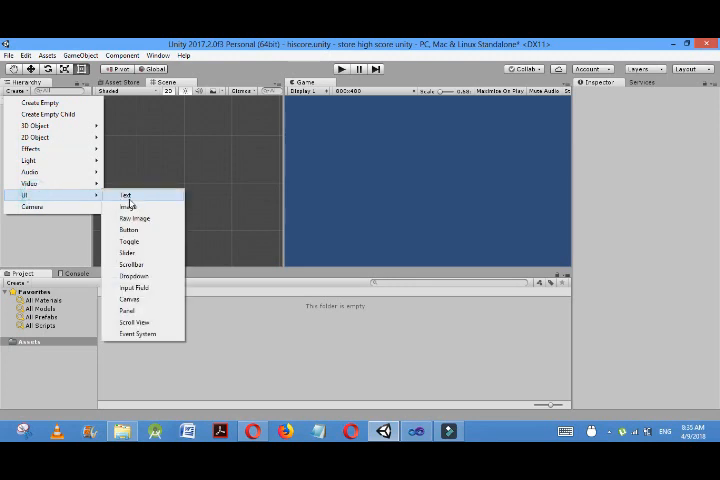
left_click(125, 195)
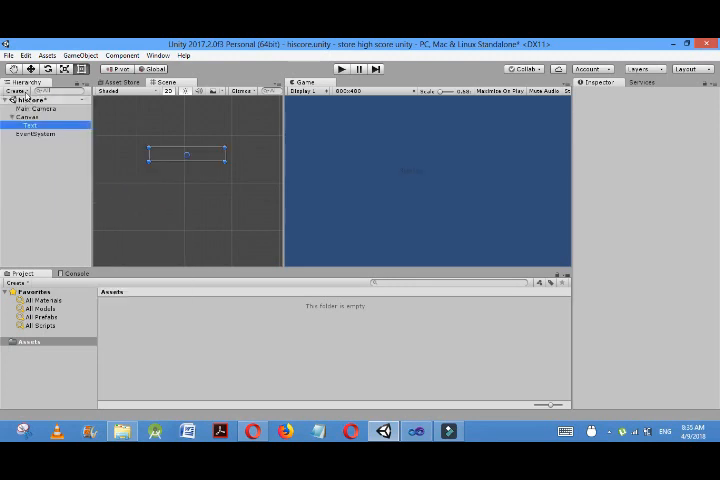
left_click(22, 91)
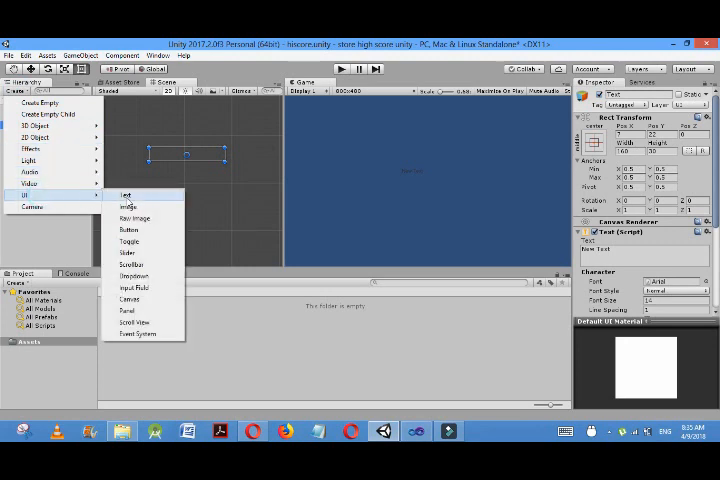
left_click(125, 196)
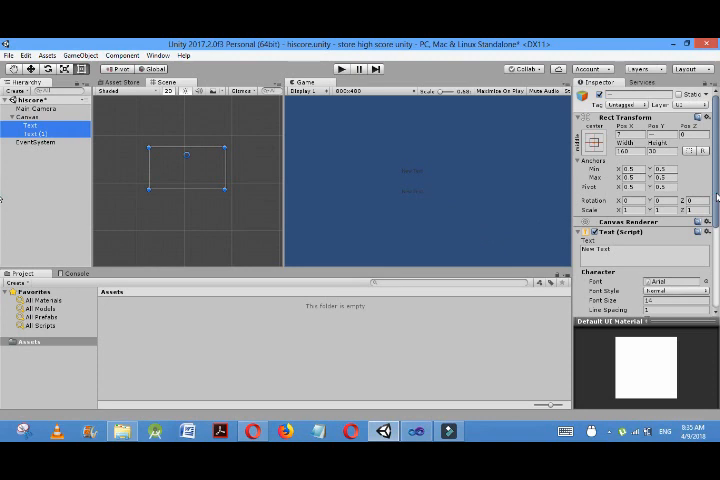
Set the Text component's Font Style to Bold in the Inspector
scroll("down", 3)
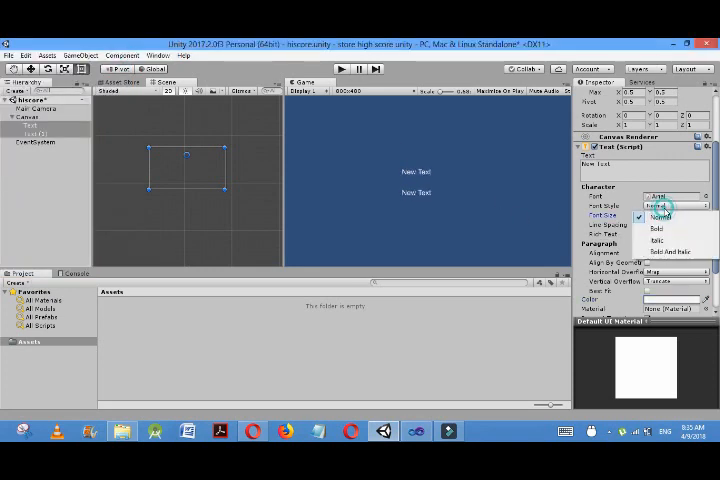
left_click(662, 226)
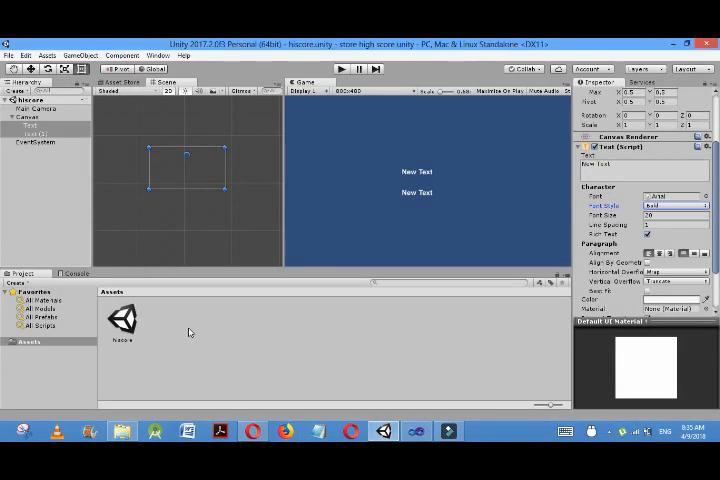
Create a C# script in Assets named hiscoremanagera
right_click(190, 331)
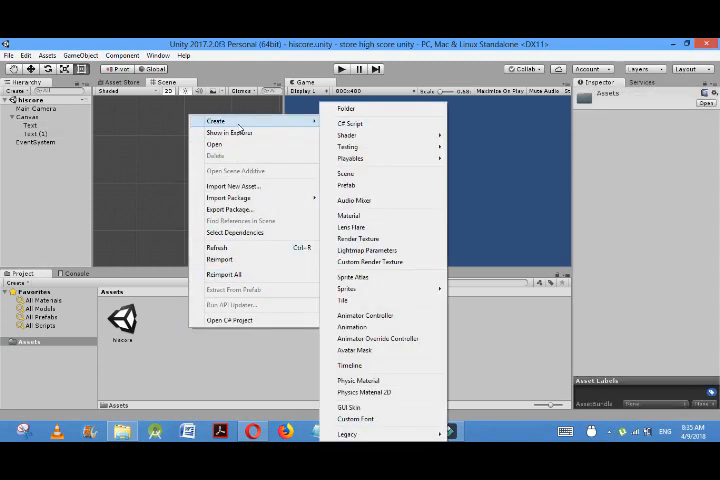
left_click(345, 120)
type("scoremanager")
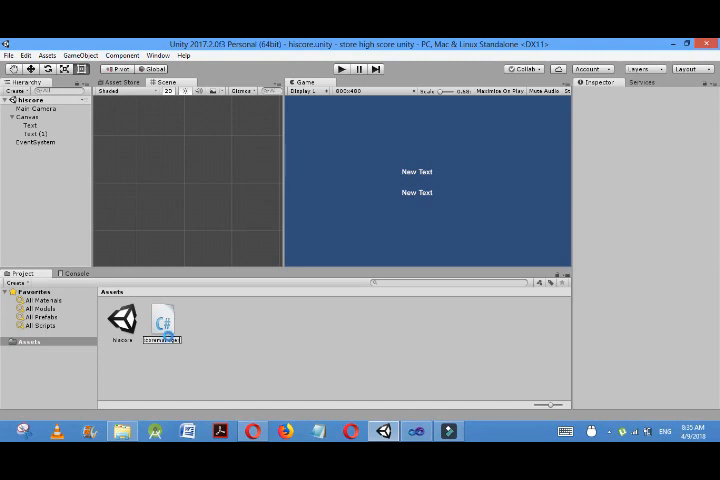
left_click(162, 320)
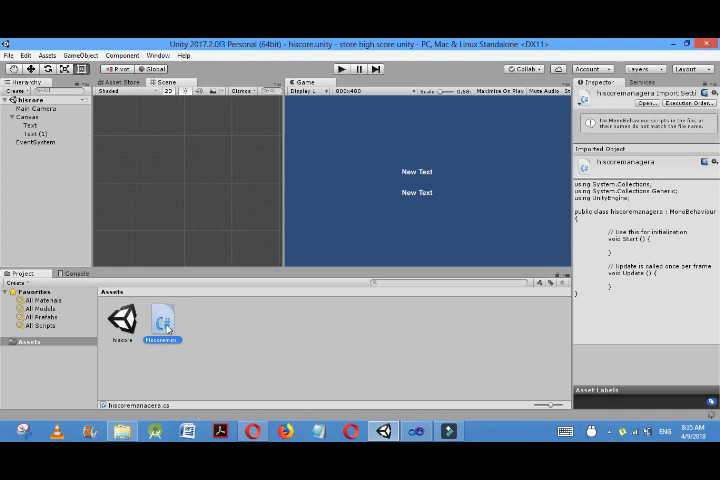
mouse_move(163, 320)
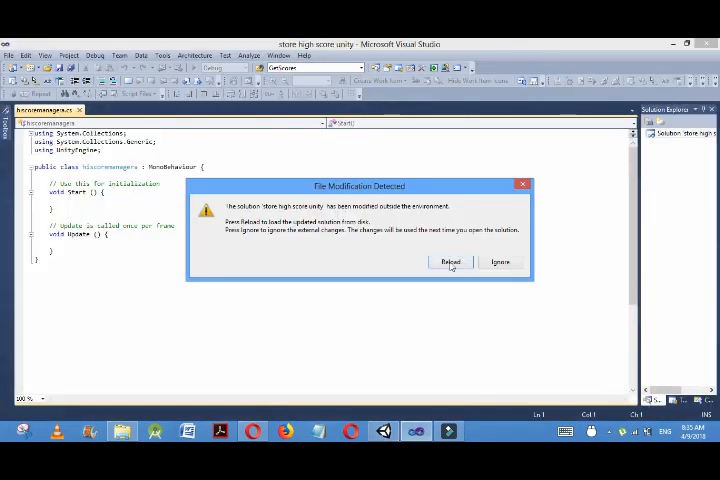
Reload the externally modified solution from the File Modification Detected dialog
left_click(450, 262)
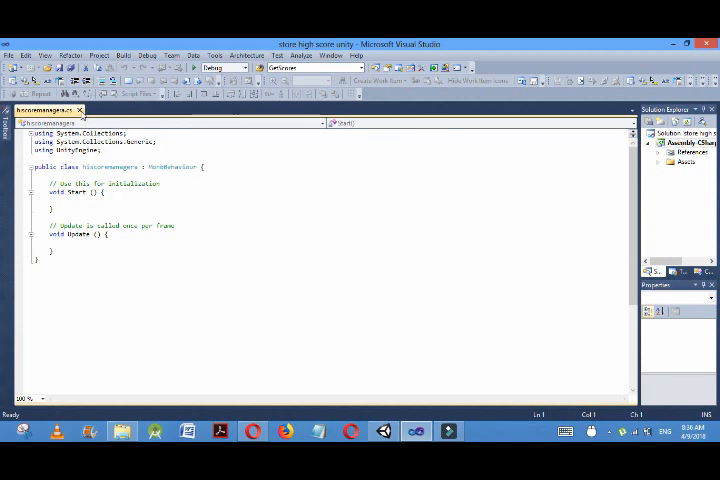
mouse_move(90, 130)
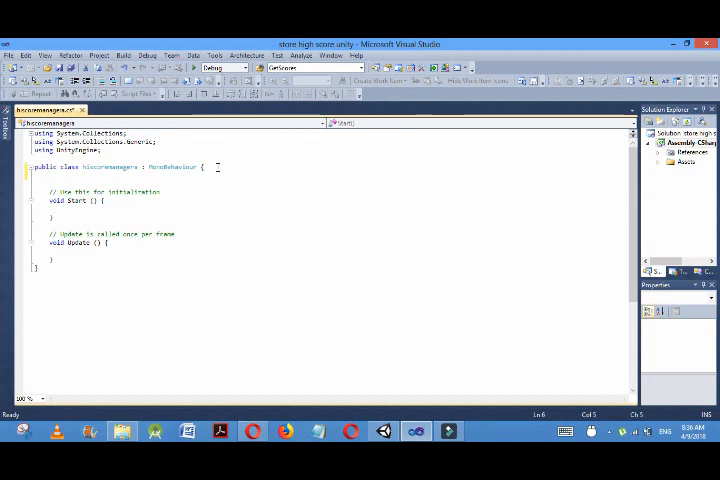
Declare 'int score, hiscore;' and add 'using UnityEngine.UI;' to the script
type("int")
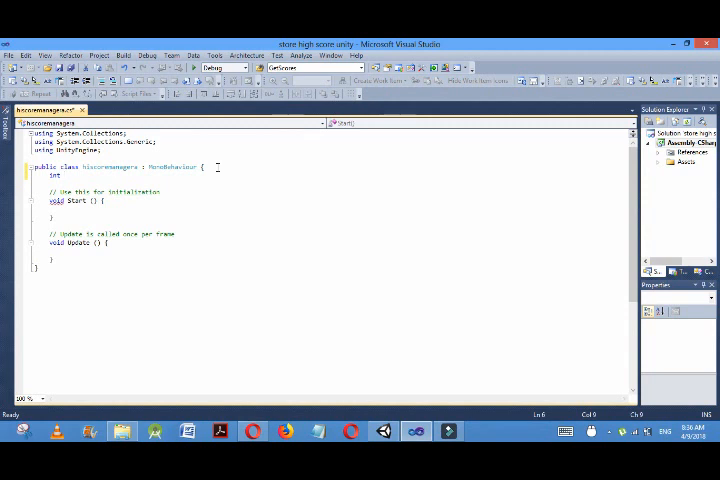
type("score, hiscore;")
type("u")
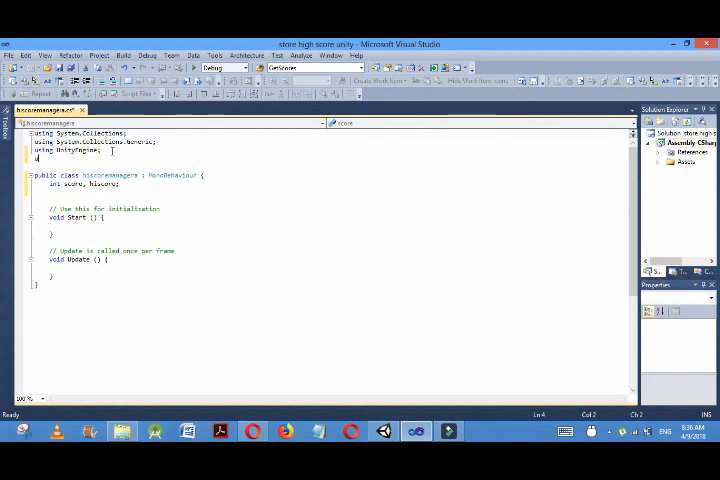
type("sing")
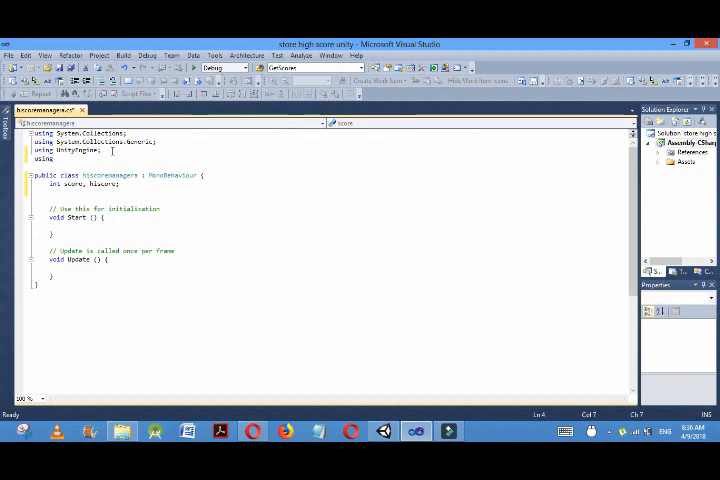
type("UnityEngine.UI;")
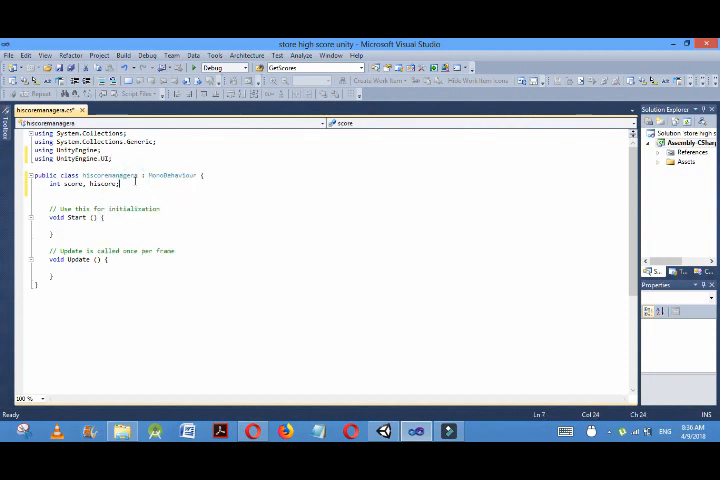
Declare 'public Text scoretxt, hiscoretxt;' in the script
type("public")
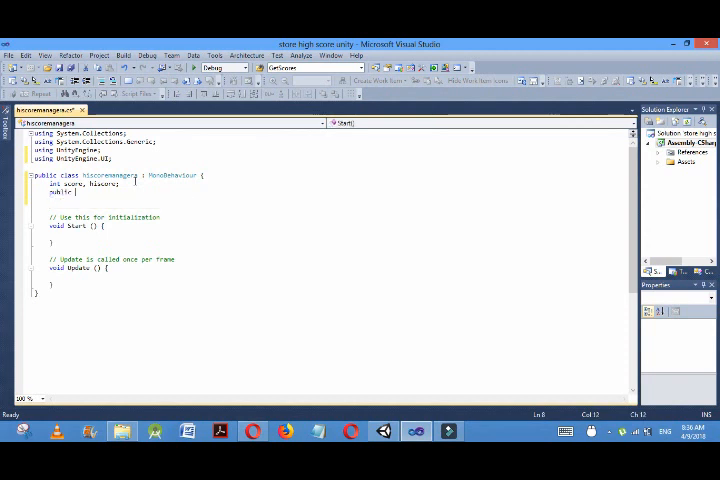
type("Text")
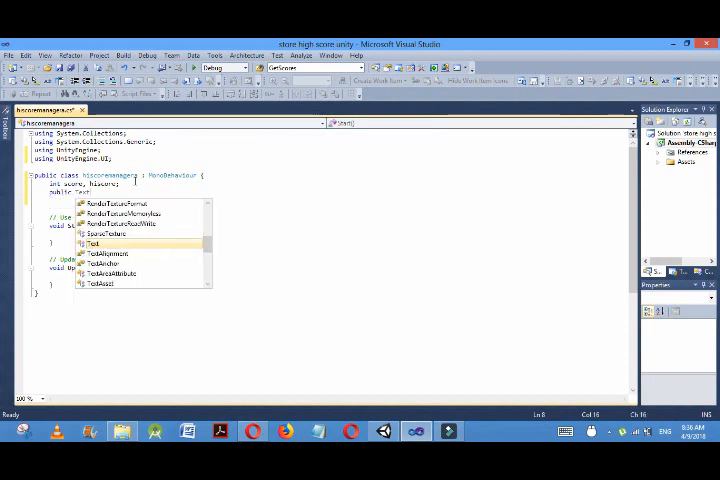
type("T")
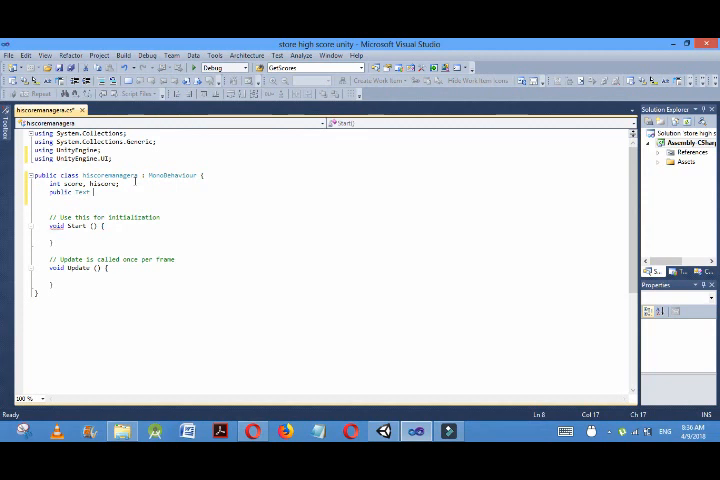
type("scoretxt, hiscoretxt;")
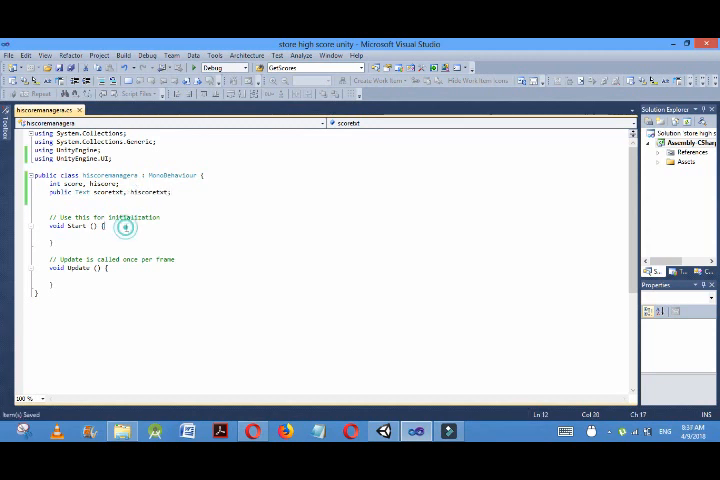
Add 'if (score > hiscore) { hiscore = score; }' inside Update() and save
left_click(116, 268)
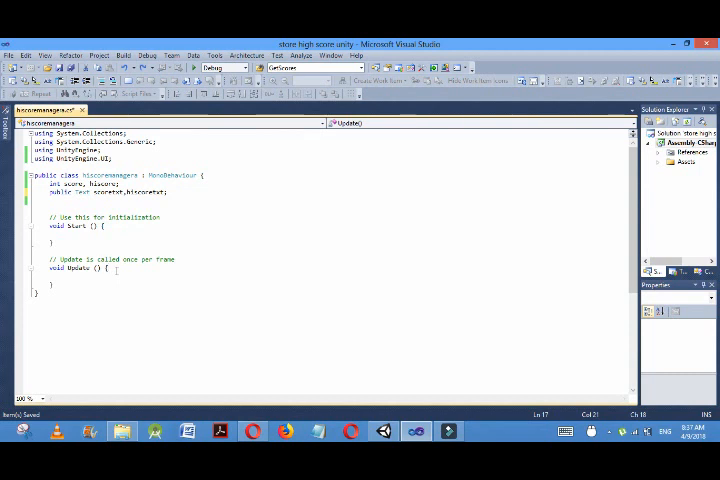
key("enter")
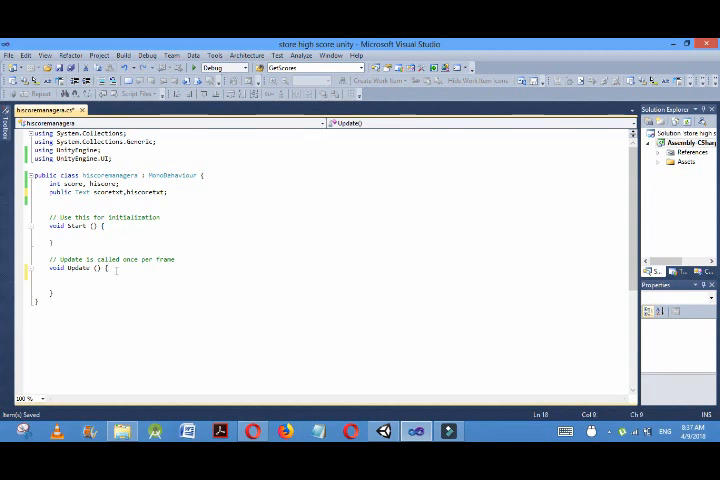
type("if")
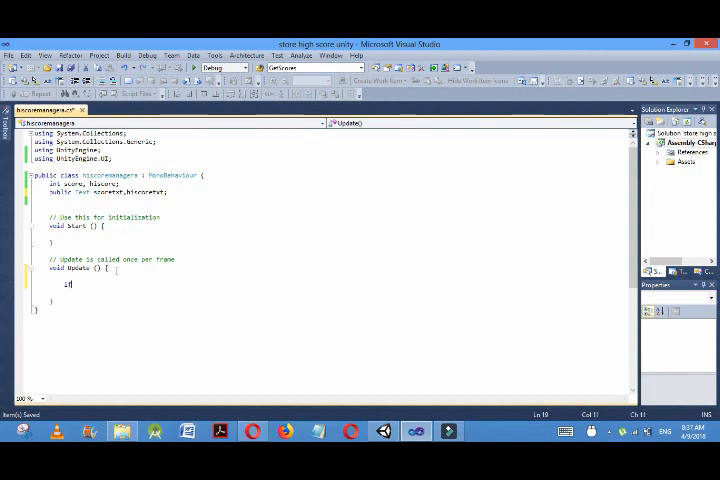
type("(s")
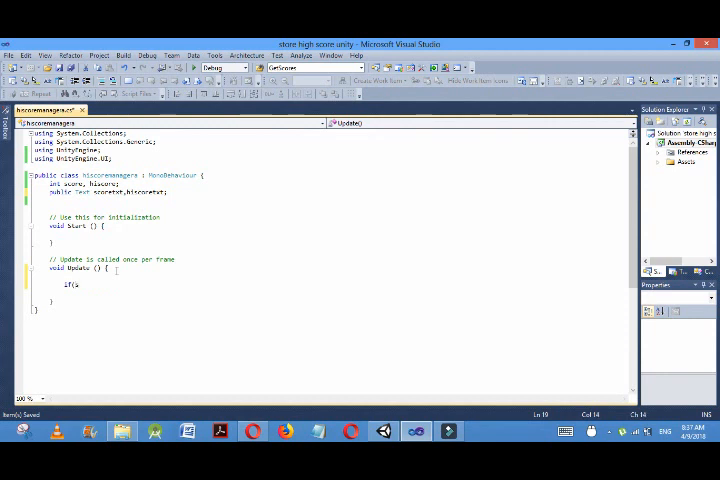
type("core>hiscore")
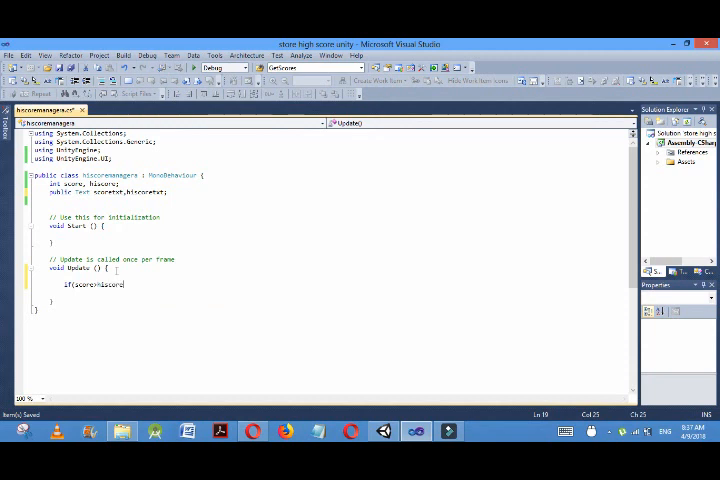
type("{")
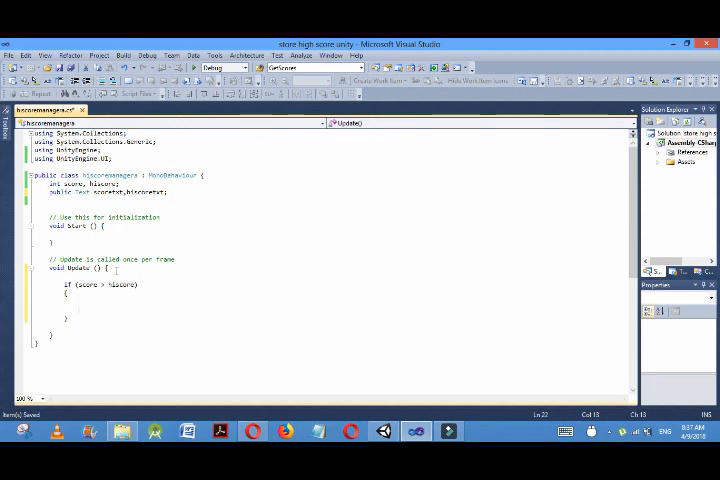
type("hiscore")
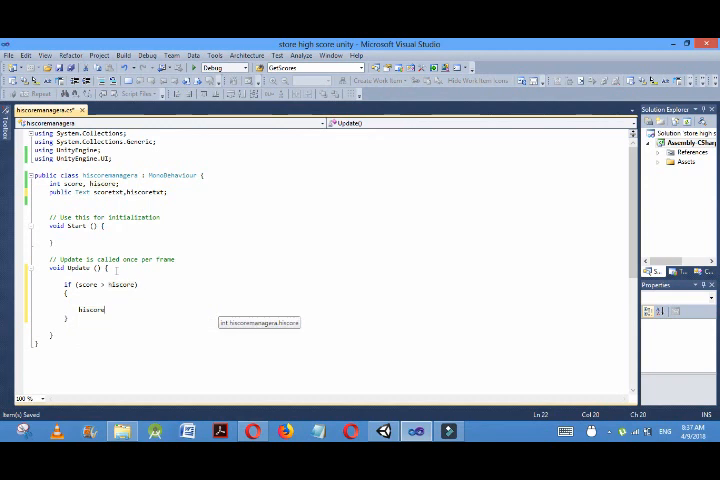
type("=score;")
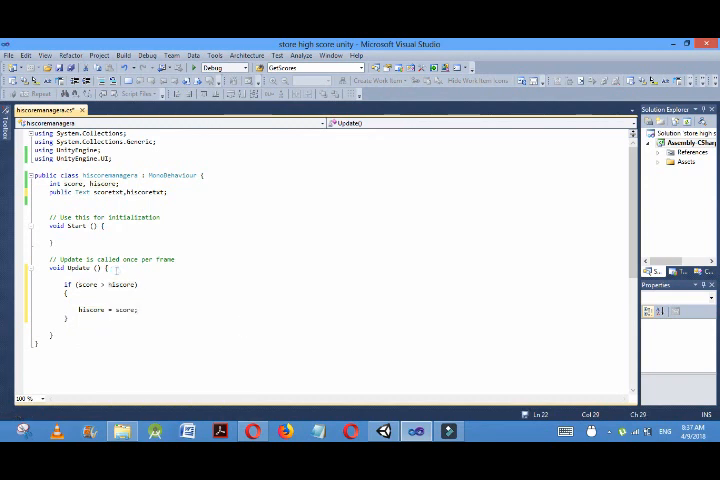
key("ctrl+s")
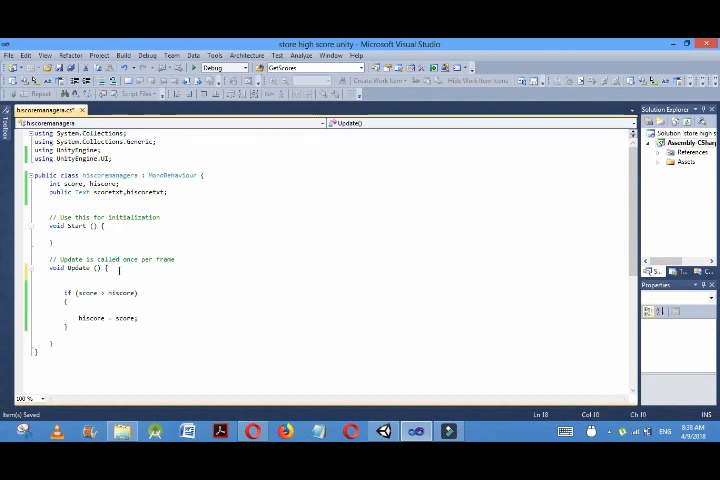
In Update, set scoretxt.text to "Score:" + score.ToString()
type("scoretxt")
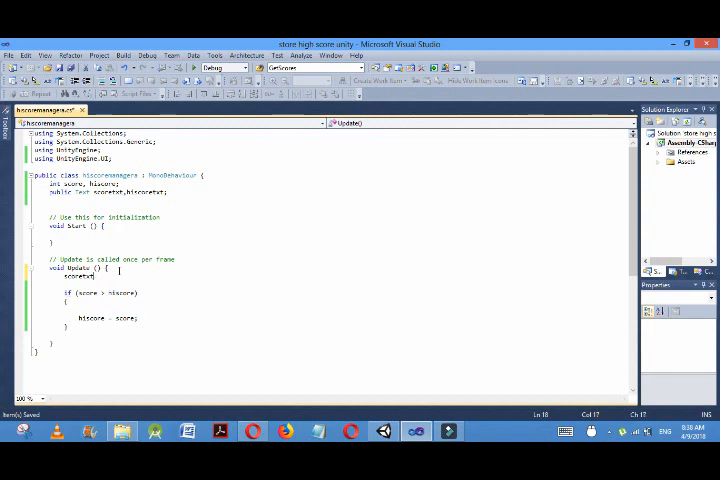
type(".text =score;")
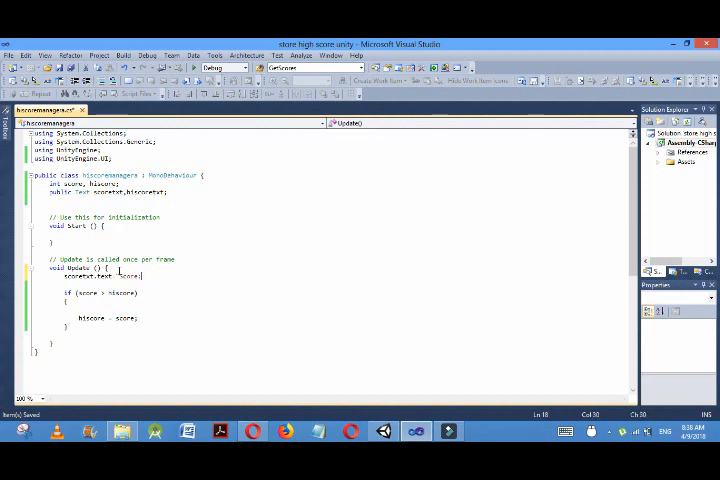
double_click(128, 275)
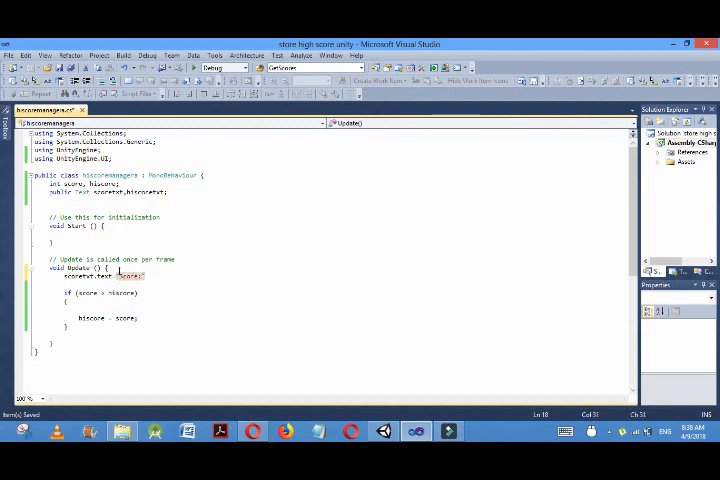
type("+score")
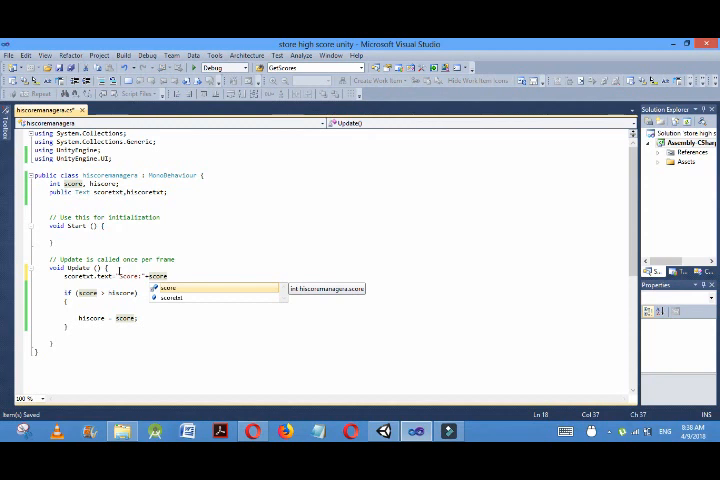
type(".")
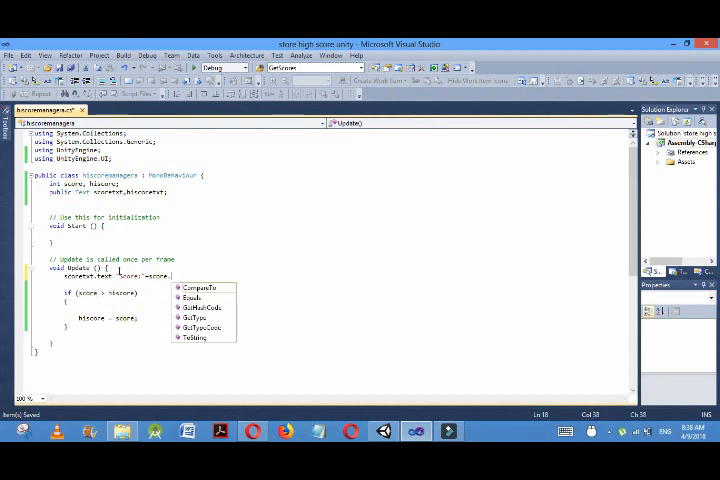
mouse_move(197, 288)
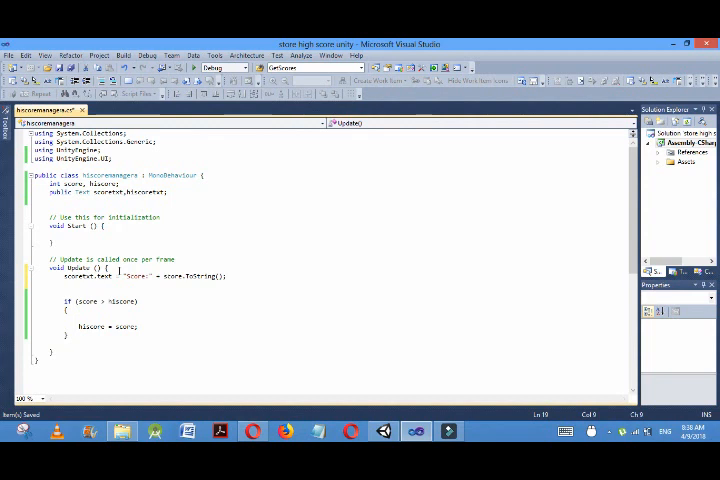
Set hiscoretxt.text to "Hiscore:" + hiscore.ToString() and initialize score and hiscore to 0
type("hiscoretxt.text=")
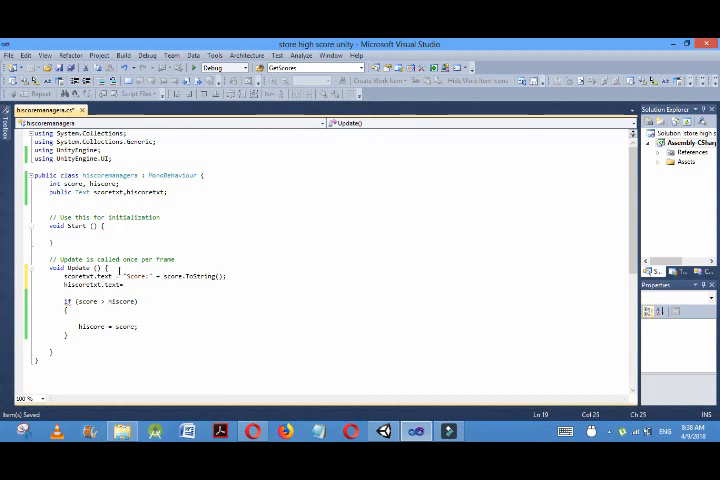
type("Hi")
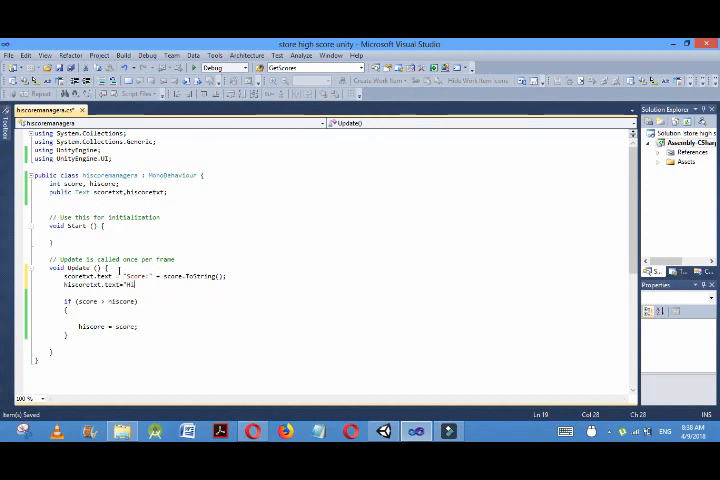
type("score")
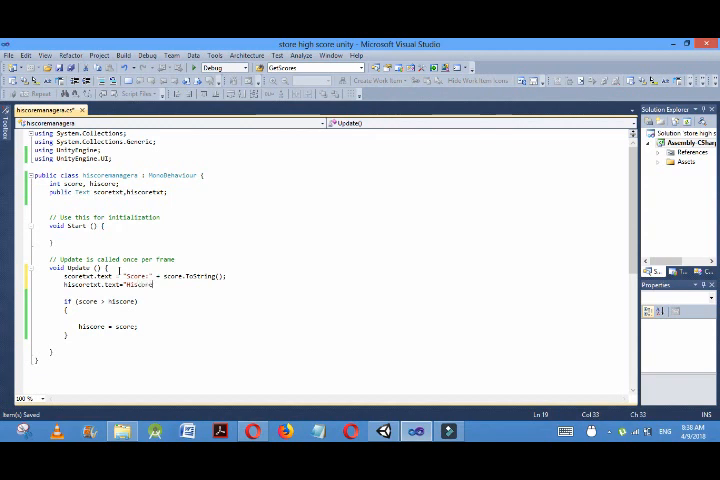
type(":\"+")
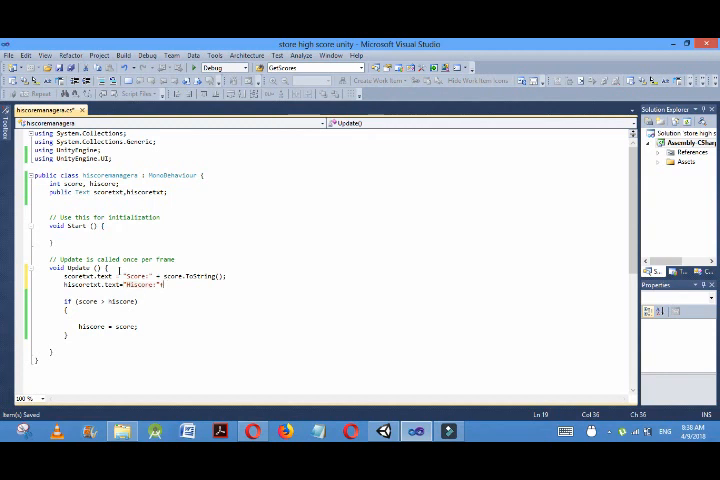
type("this")
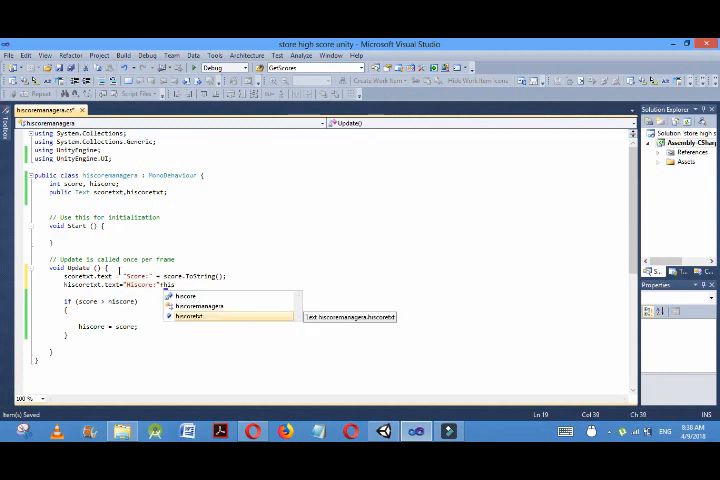
type(".t")
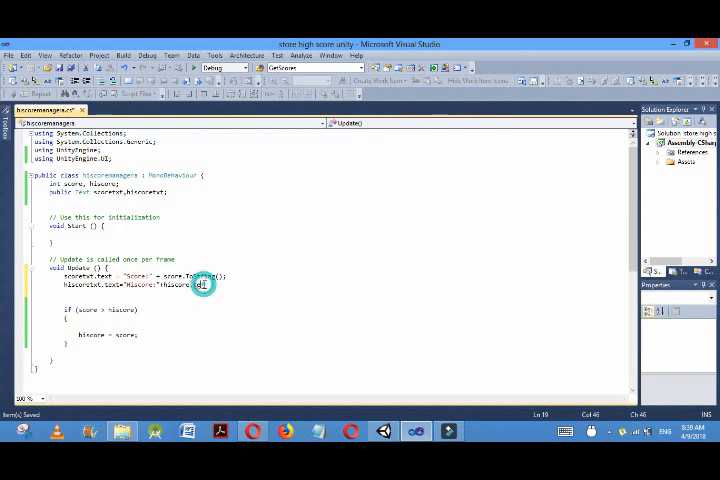
type("tring();")
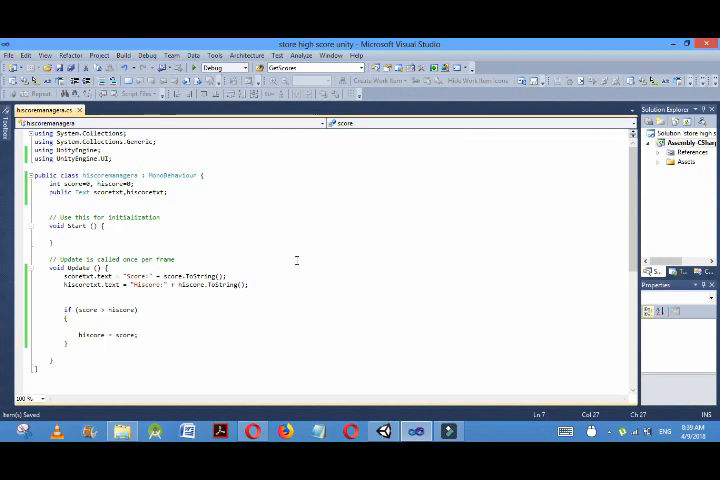
Add PlayerPrefs.SetInt("hiscore", hiscore); after hiscore = score in the if block
left_click(153, 334)
type("PlayerPrefs.")
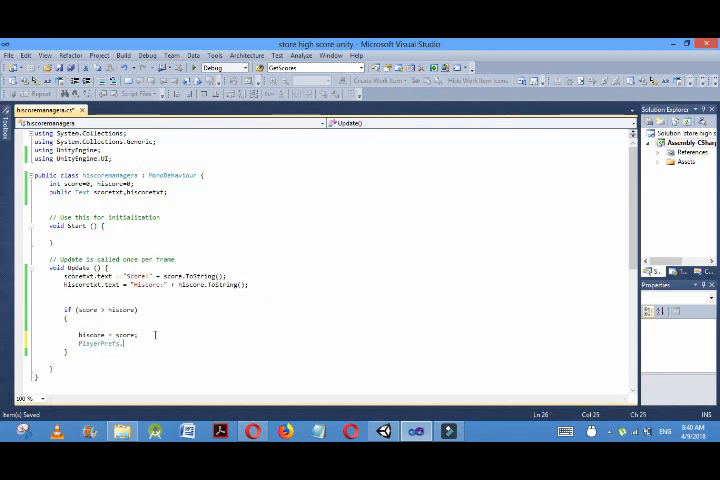
type("SetInt")
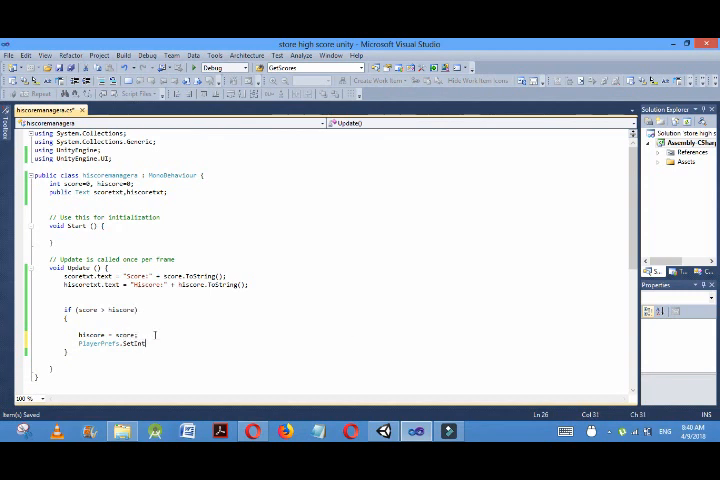
type("(\"sc")
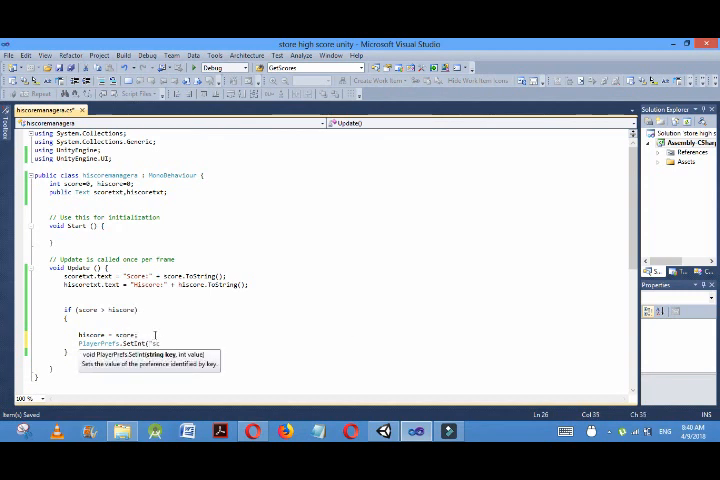
type("hiscore\"")
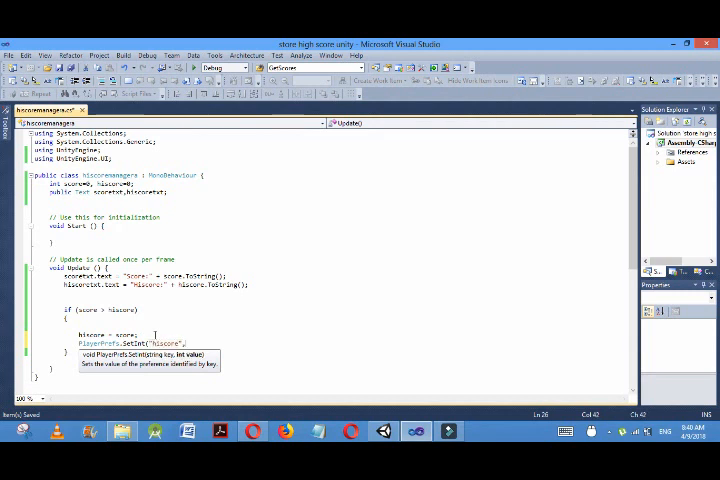
type(",hiscore);")
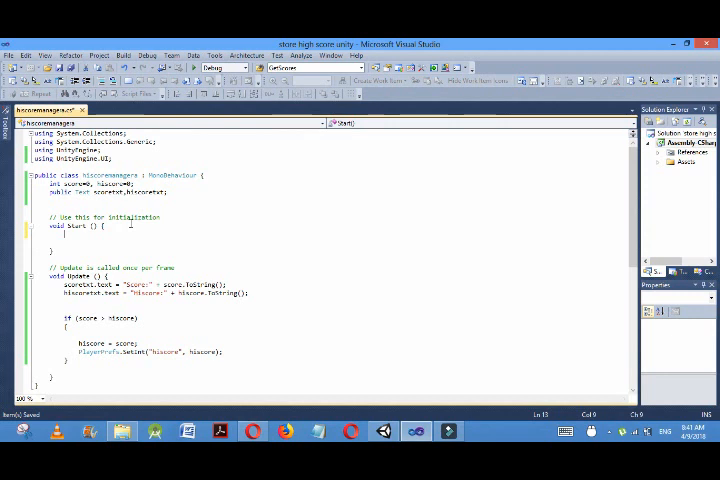
Write hiscore = PlayerPrefs.GetInt("hiscore", 0); inside Start()
type("hiscore=PlayerPrefs.")
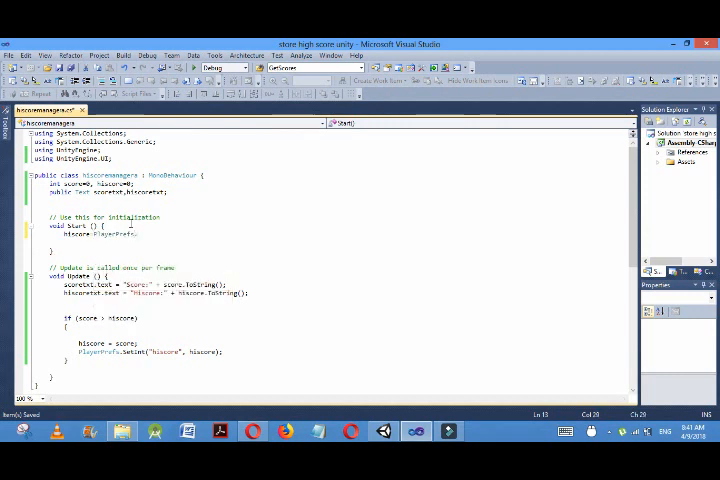
type("GetInt")
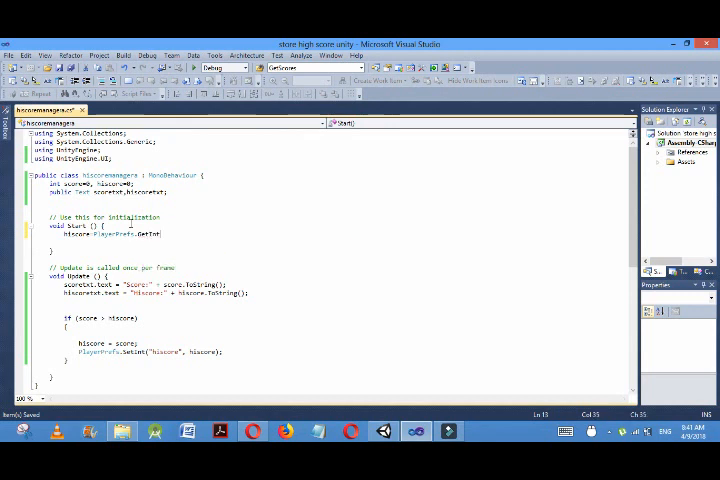
type("(\"")
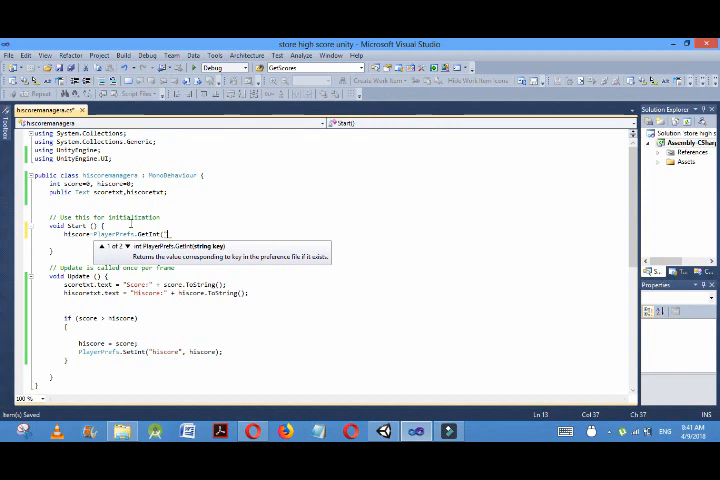
type("hiscore\"")
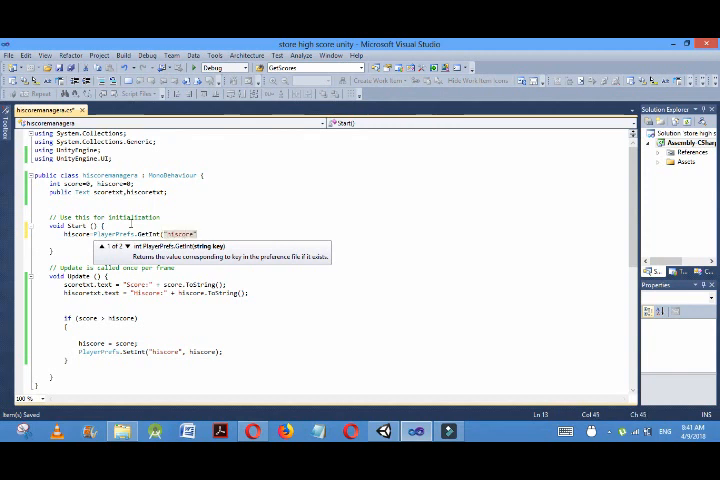
type(", 0);")
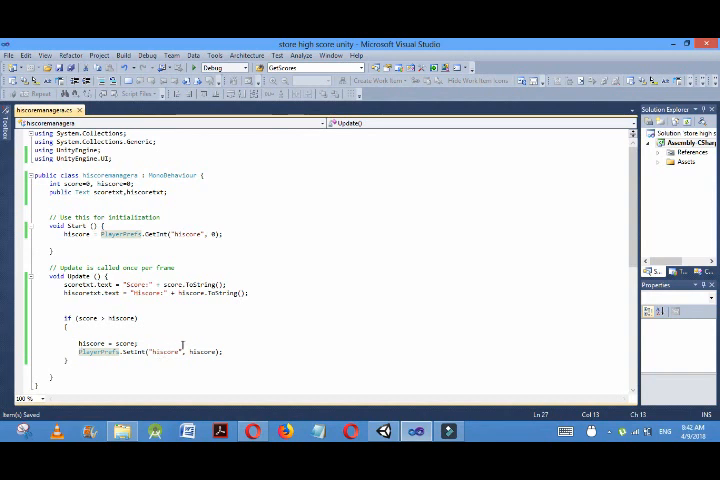
left_click(152, 351)
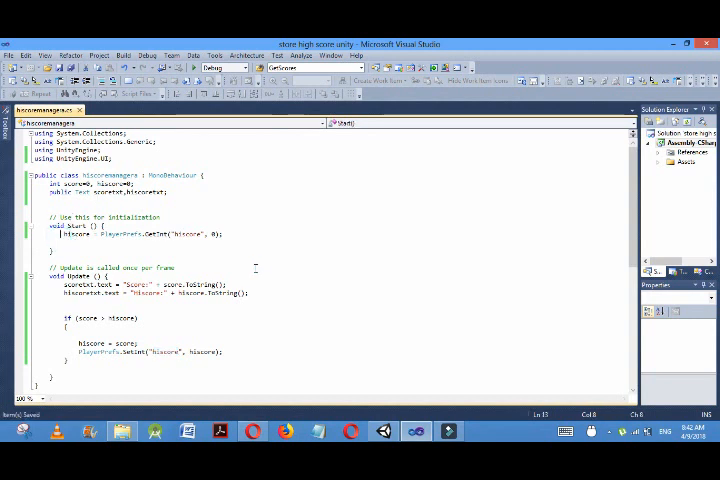
Add if(Input.GetKeyDown("space")) { score = score + 1; } at the top of Update()
left_click(114, 277)
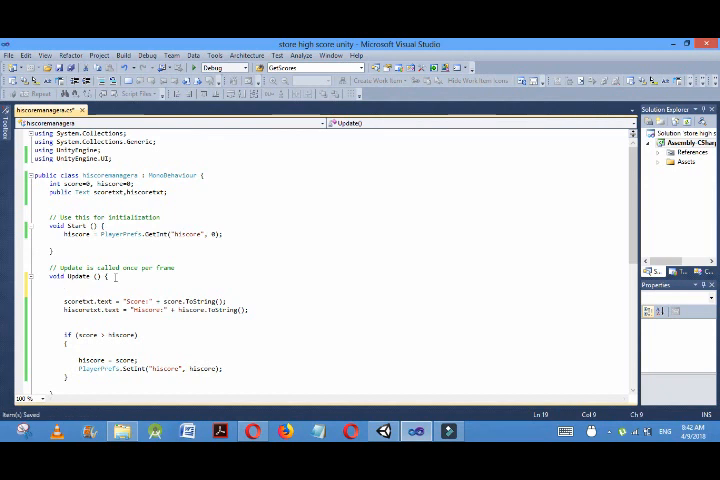
type("if(")
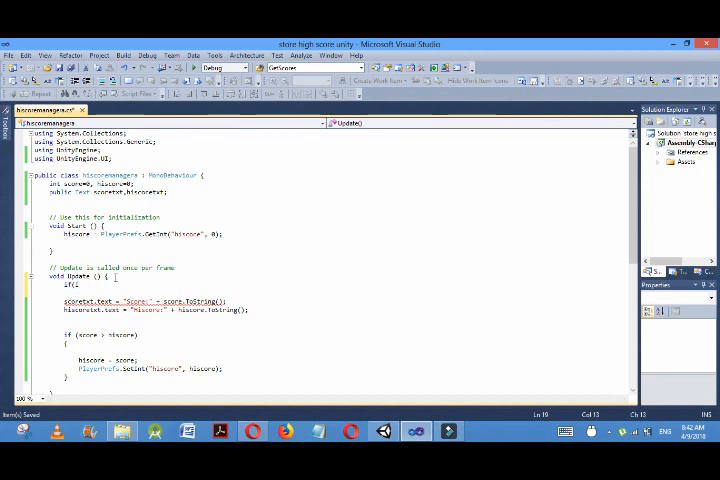
type("Input.GetKeyDown(\"")
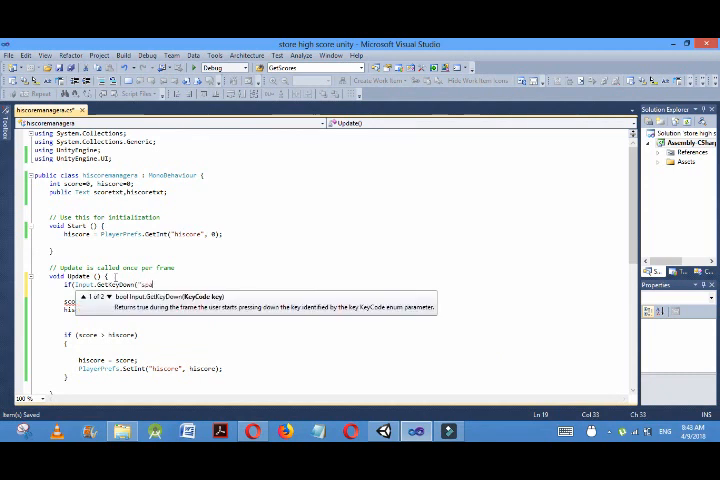
type("space\"))")
type("{")
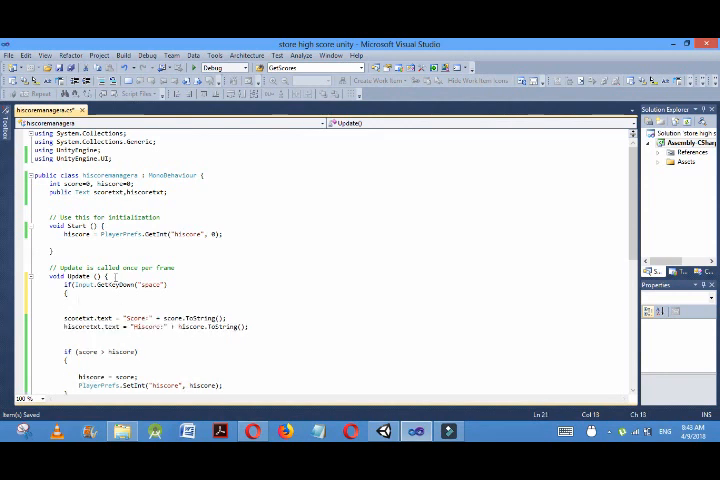
type("score")
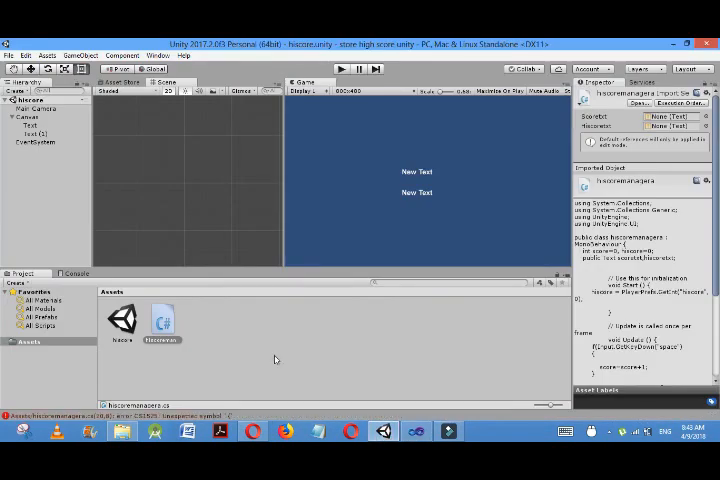
mouse_move(351, 389)
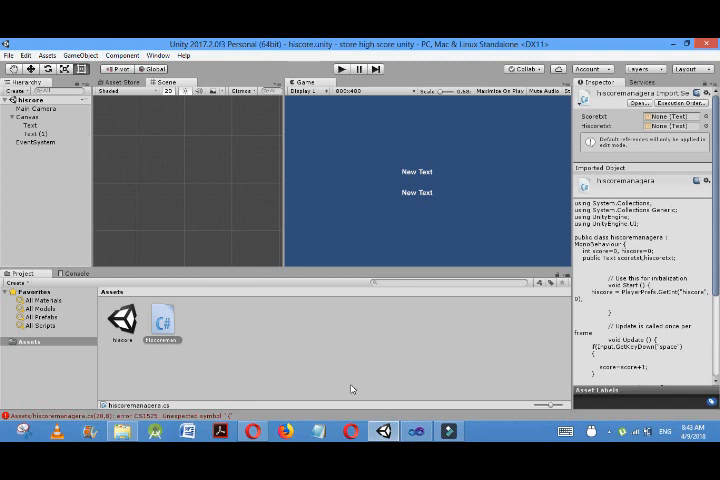
mouse_move(54, 241)
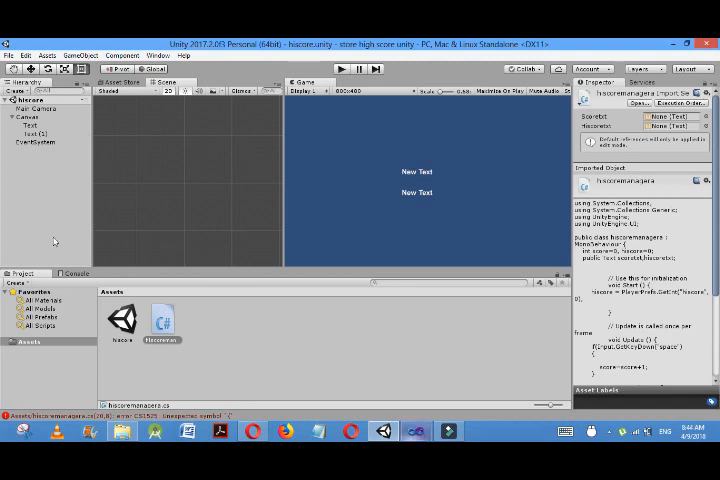
Create an empty GameObject and begin renaming it to hiscorecontroller
left_click(20, 92)
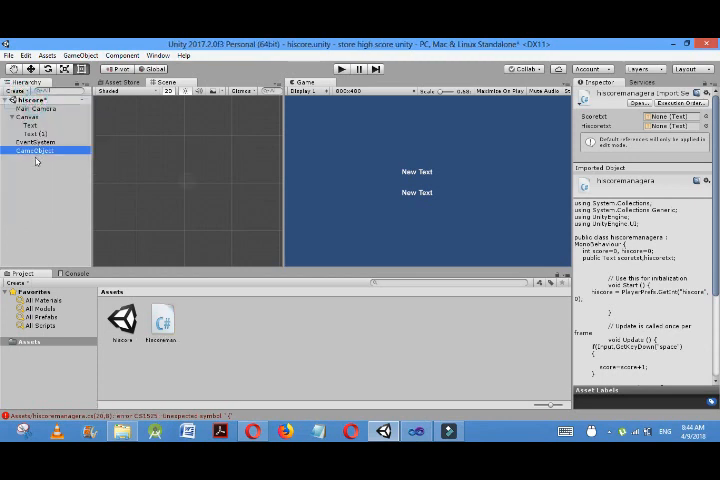
right_click(38, 151)
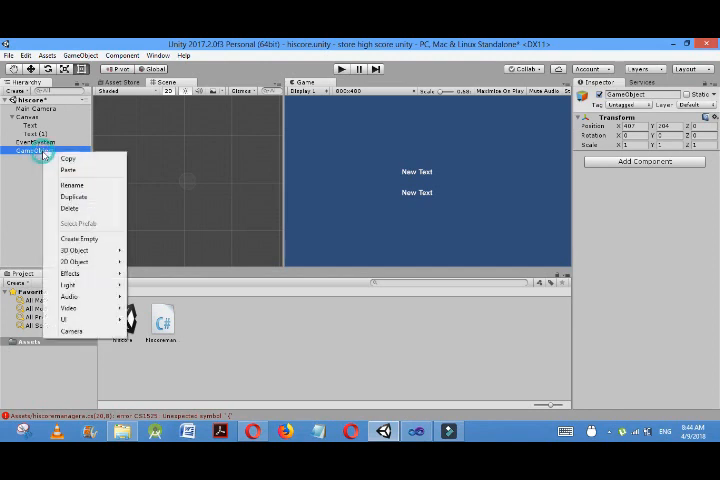
left_click(70, 184)
type("hiscorecontroller")
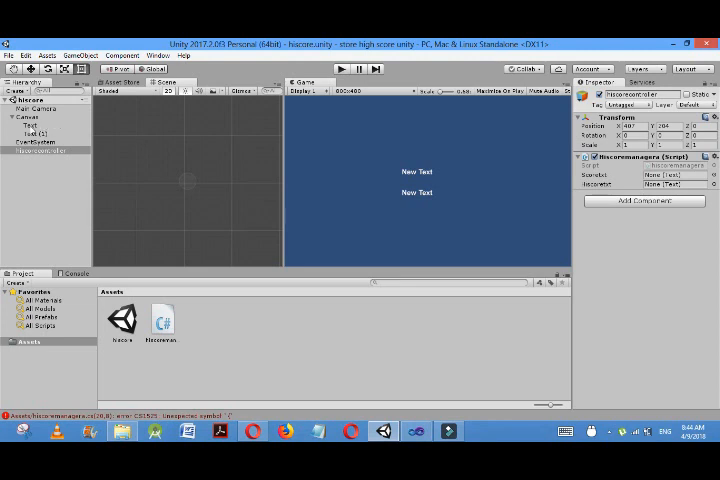
Assign Text to Scoretxt and Text (1) to Hiscoretxt, then enter Play mode
left_click(665, 184)
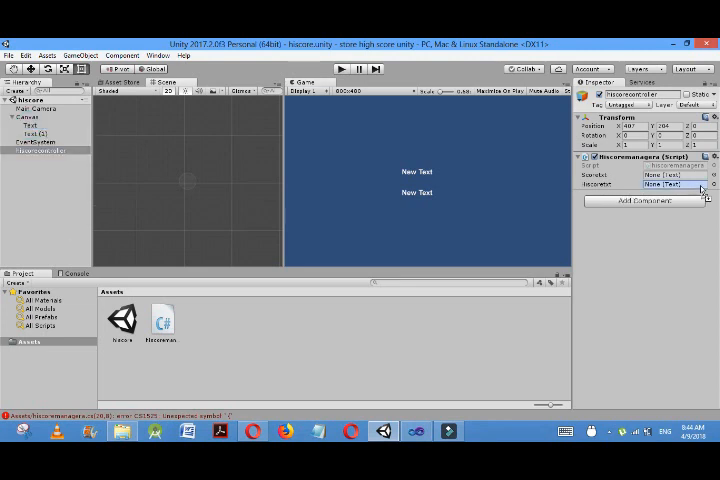
left_click(670, 175)
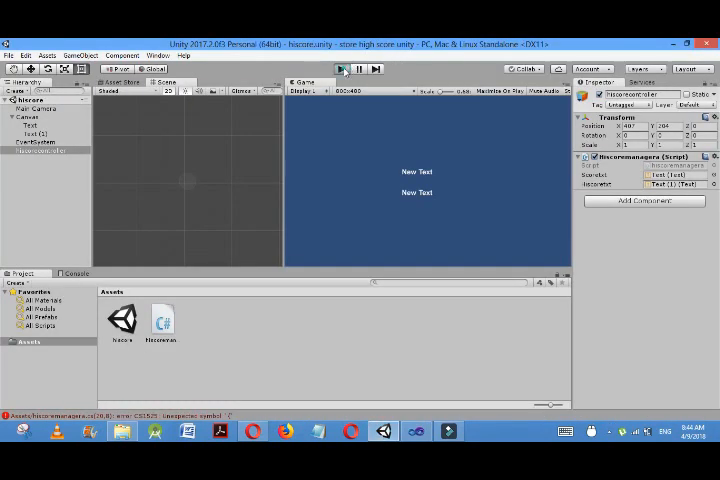
left_click(339, 68)
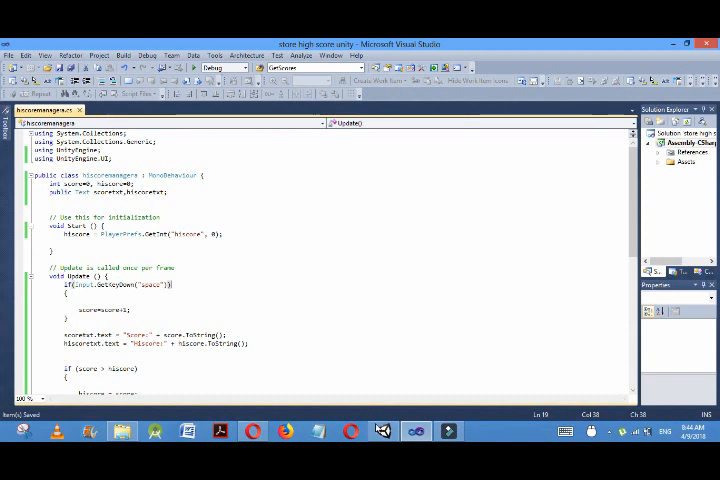
Return to the Unity editor and save all modified project assets
left_click(384, 431)
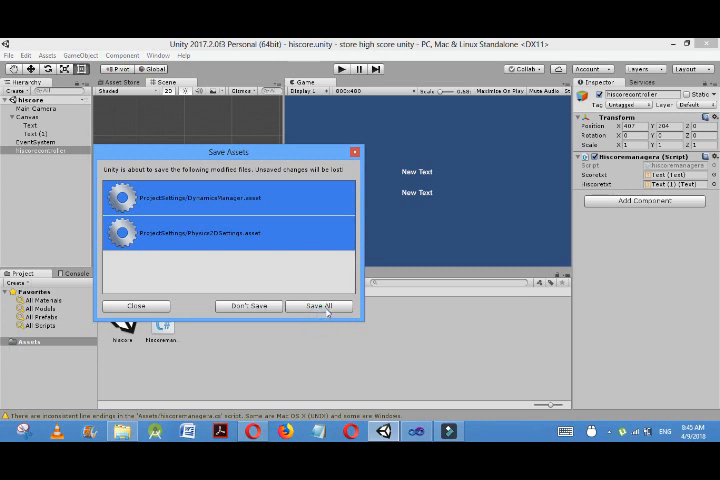
left_click(320, 306)
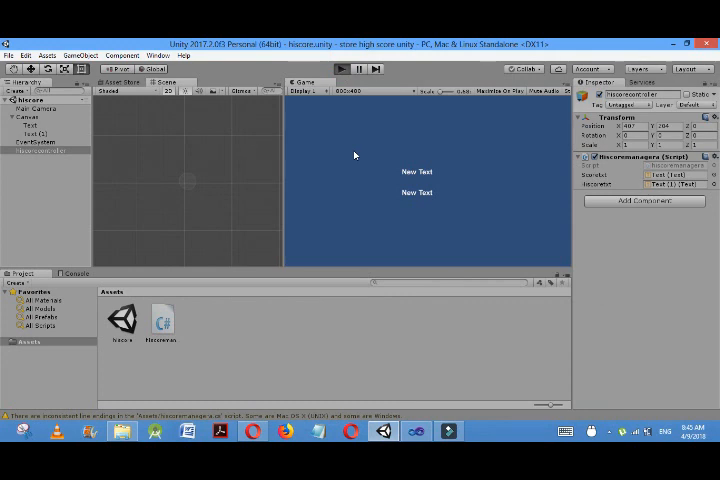
Enter Play mode to test the score and high score texts
left_click(347, 69)
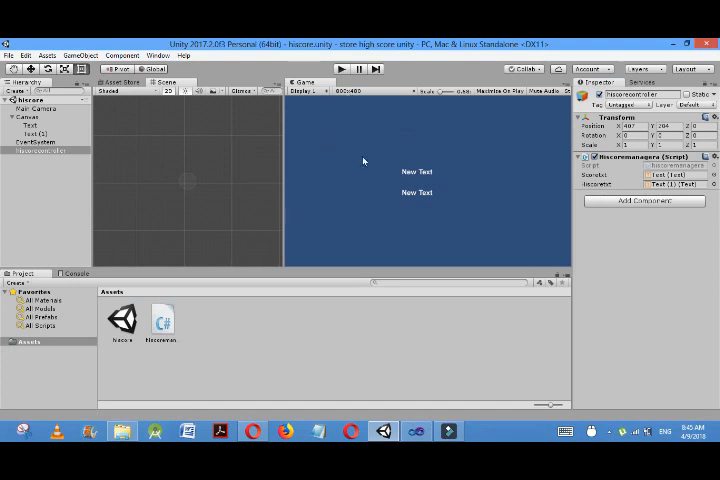
mouse_move(344, 78)
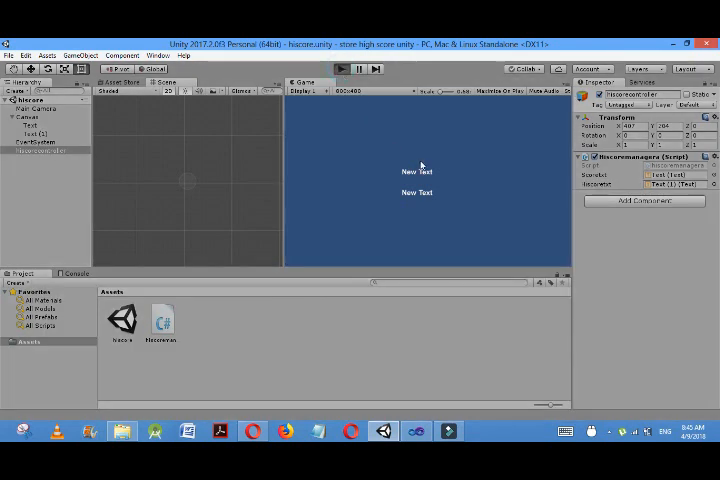
mouse_move(437, 163)
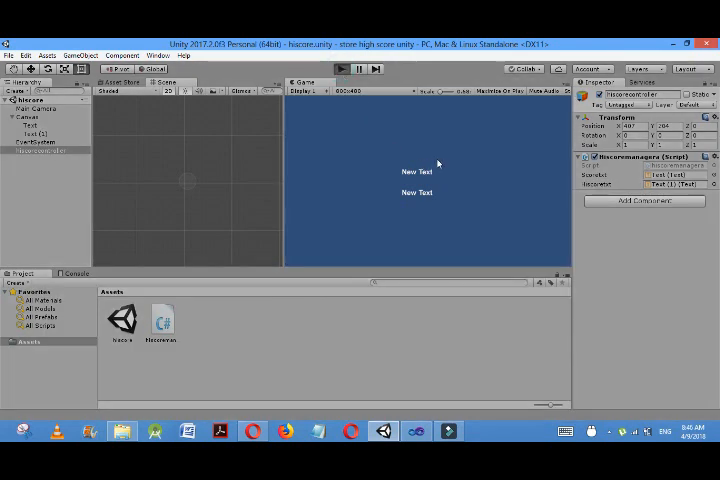